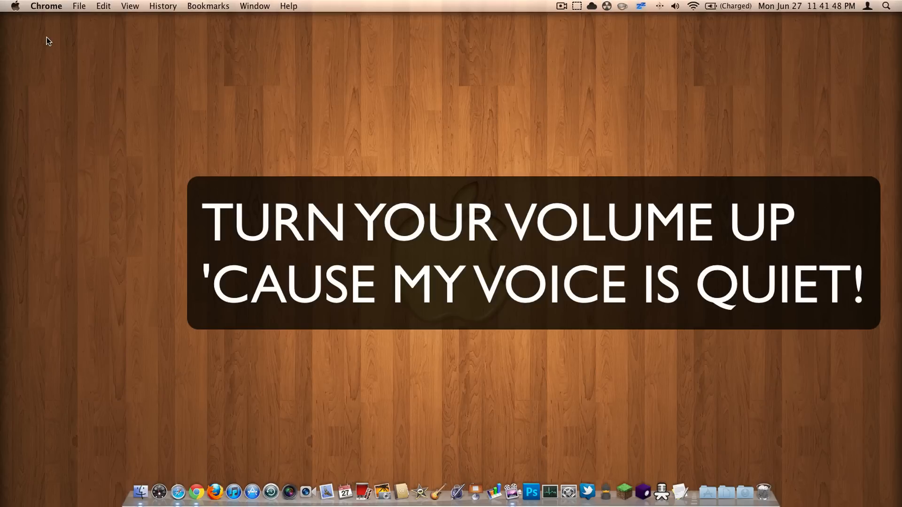
mouse_move(338, 162)
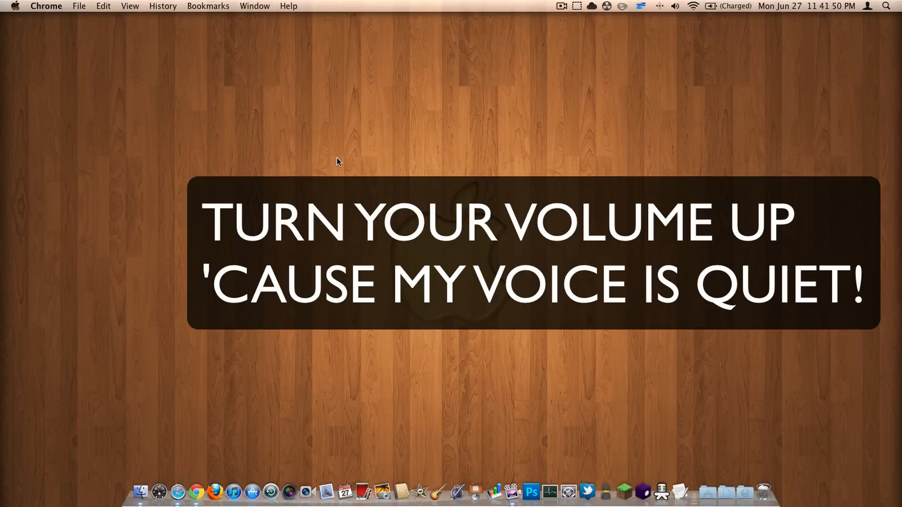
mouse_move(345, 160)
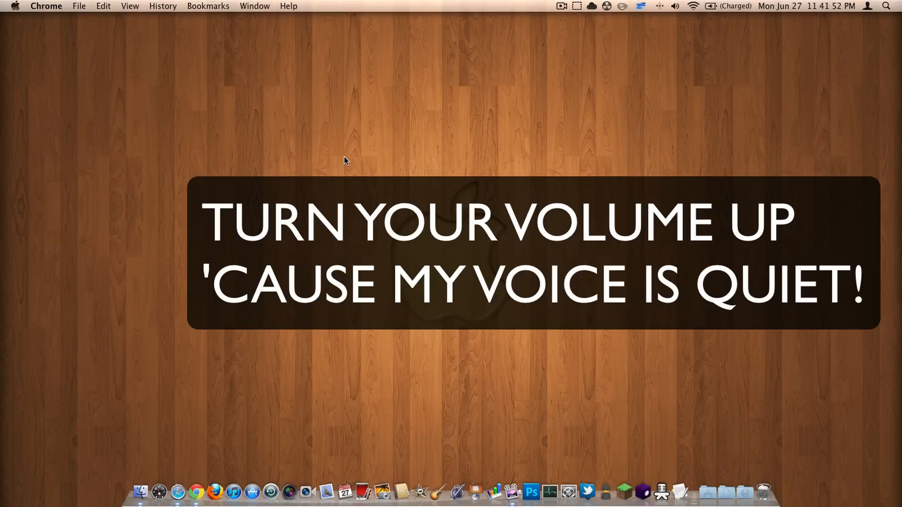
left_click(566, 352)
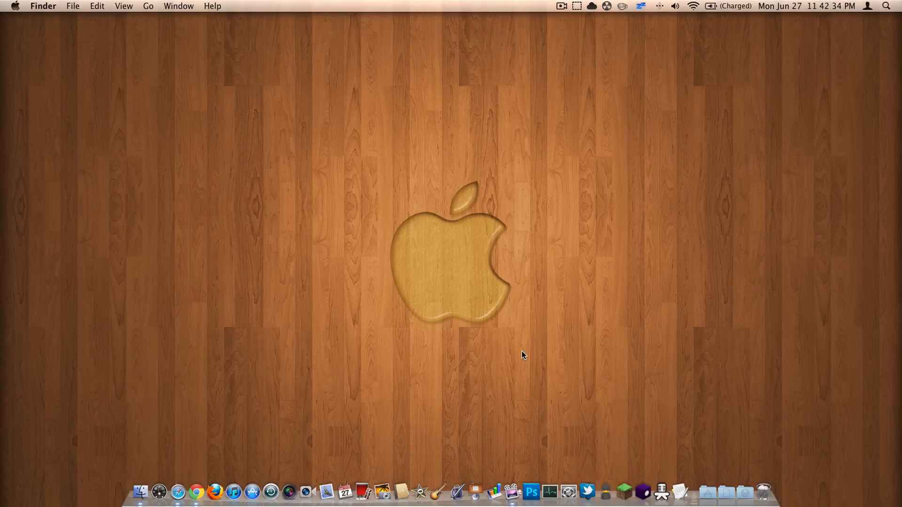
left_click(196, 492)
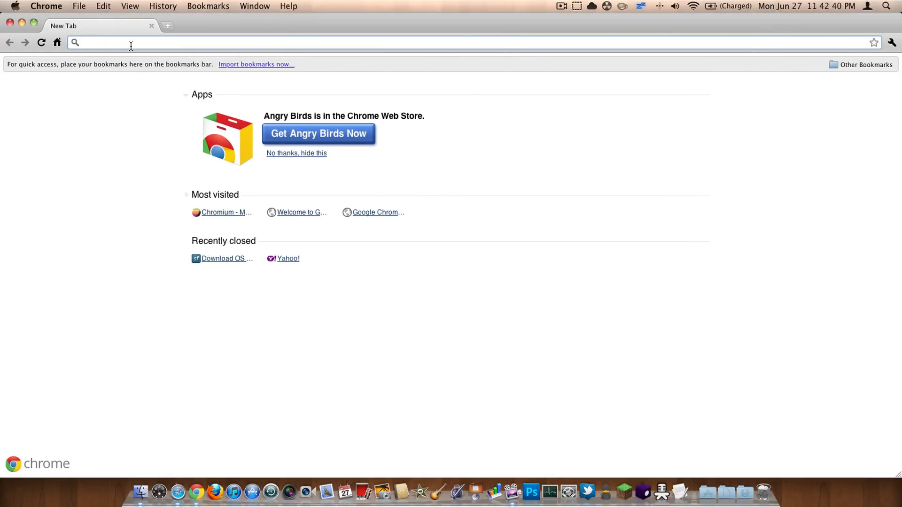
type("www.freemacware.com/chromium")
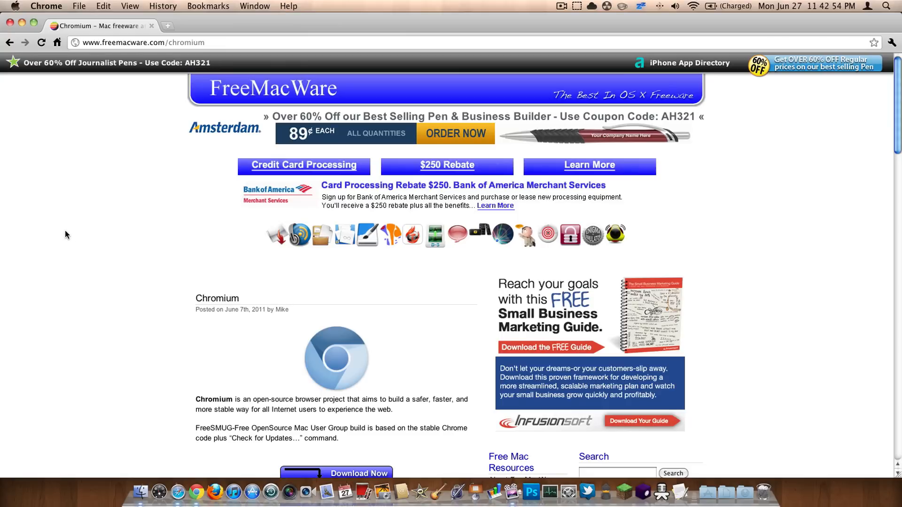
Bring the Download Now link into view and follow it to the FreeSMUG Chromium page
scroll("down", 3)
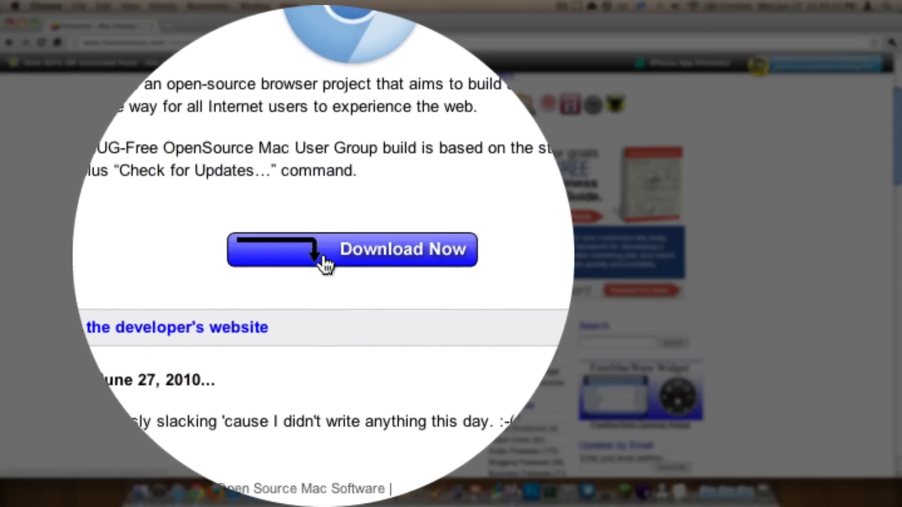
mouse_move(325, 265)
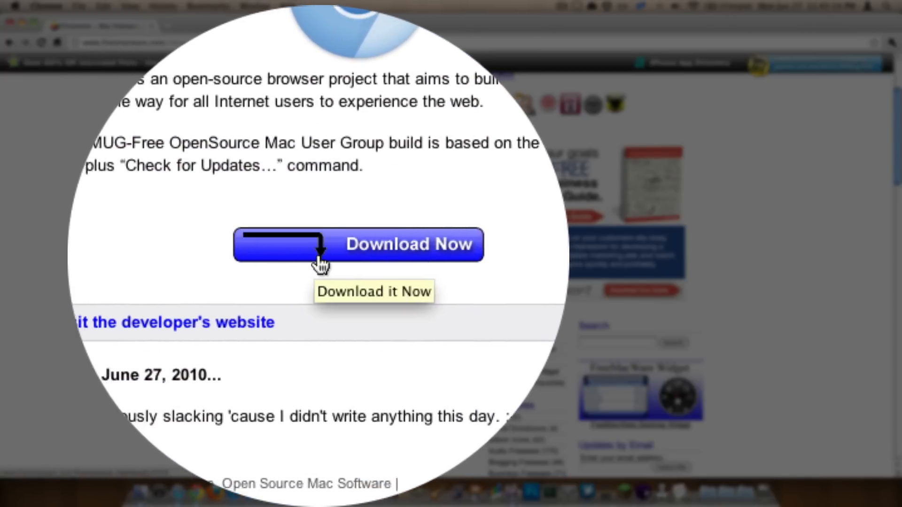
left_click(358, 244)
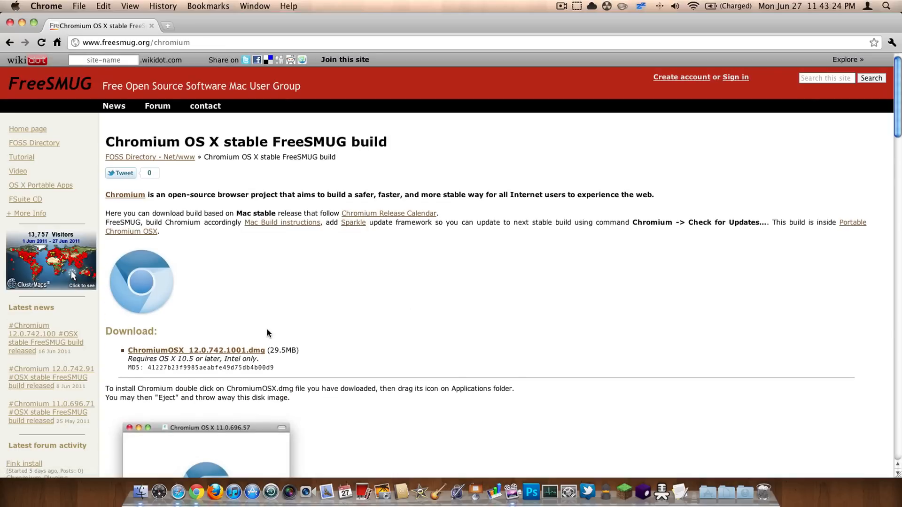
Scroll through the FreeSMUG Chromium page's download section and installation instructions
scroll("down", 3)
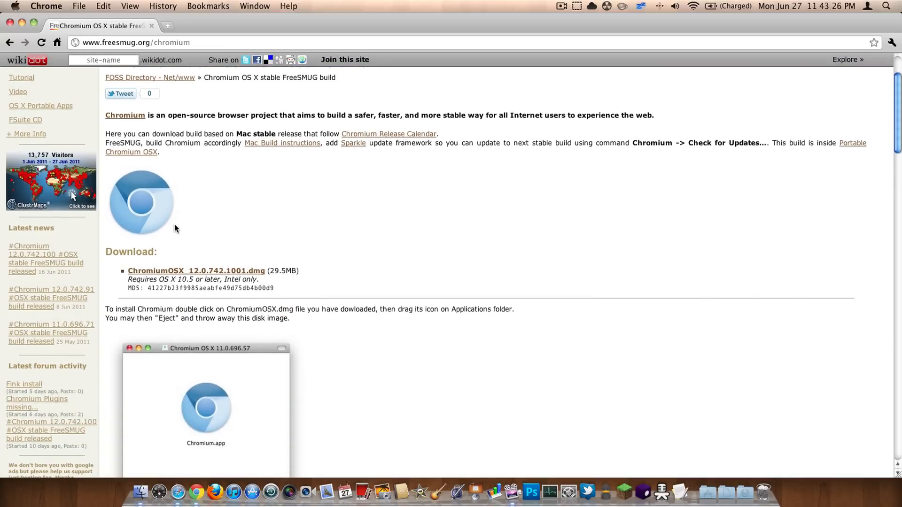
scroll("down", 3)
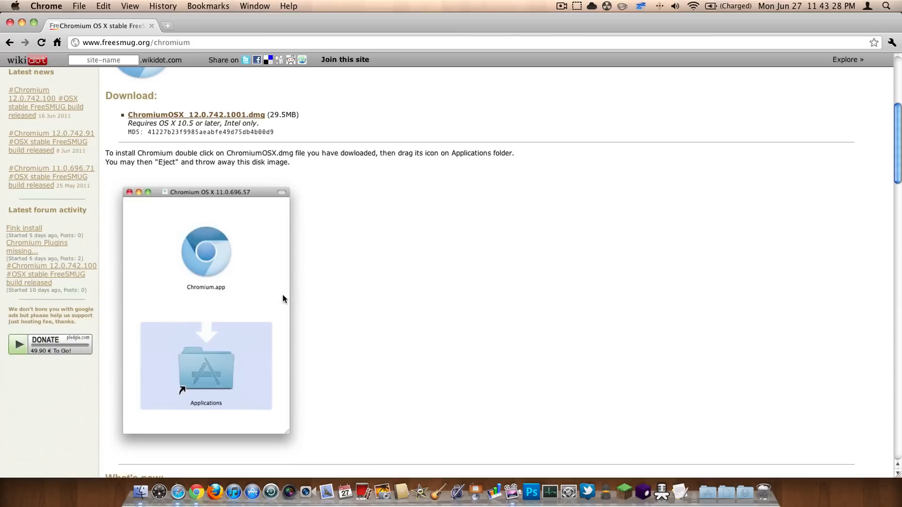
scroll("up", 3)
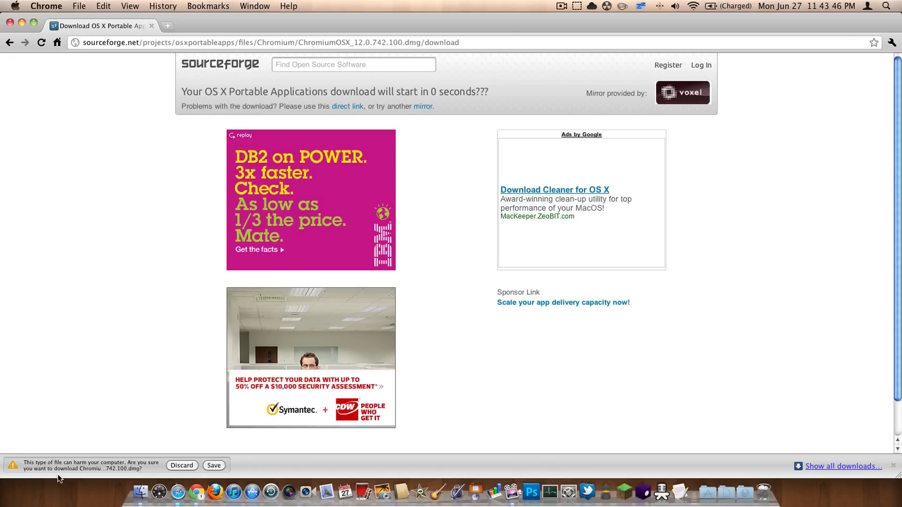
mouse_move(106, 470)
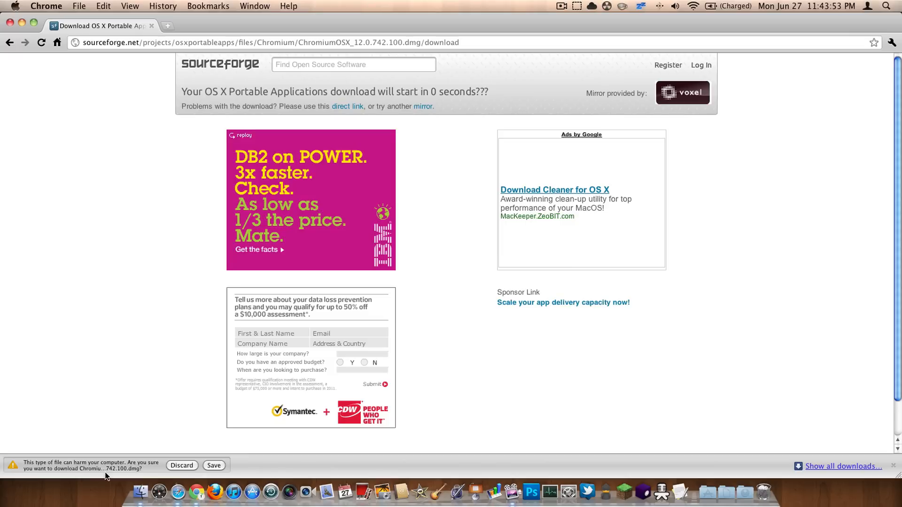
mouse_move(95, 414)
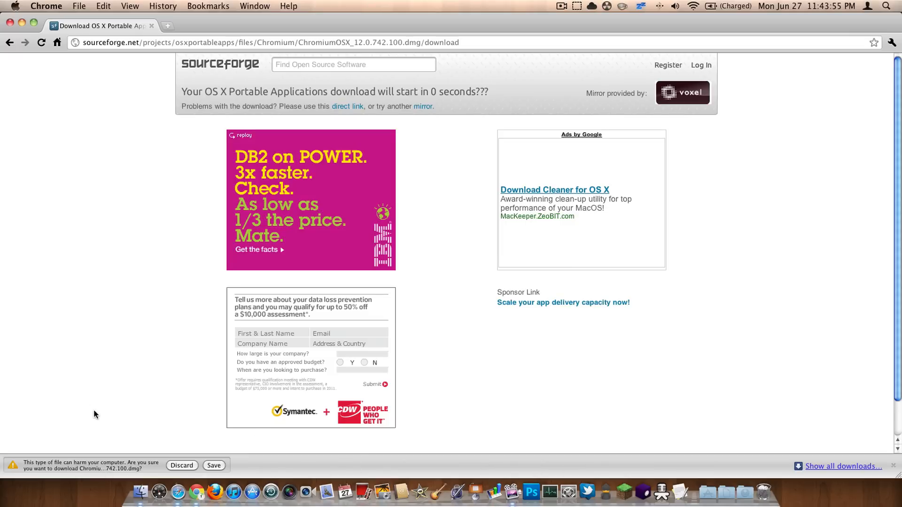
mouse_move(3, 150)
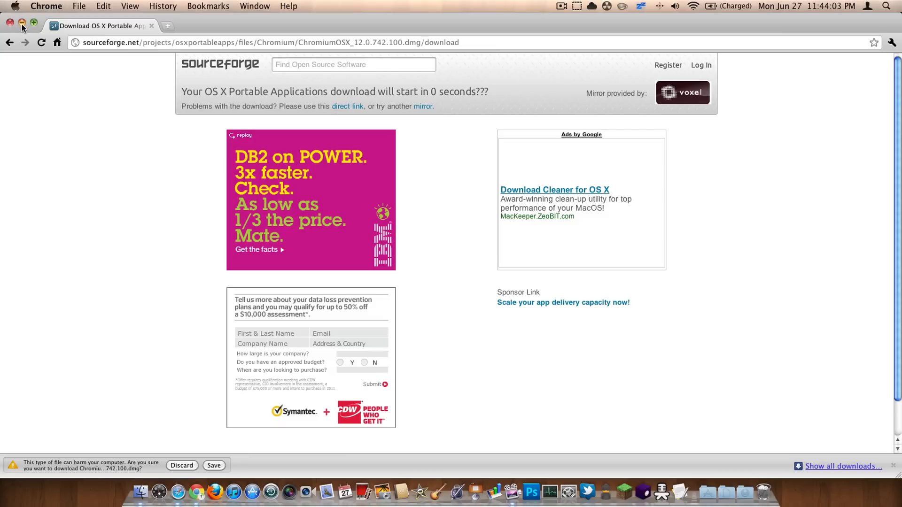
Close the Chrome window and launch the newly installed Chromium from the Dock
left_click(9, 22)
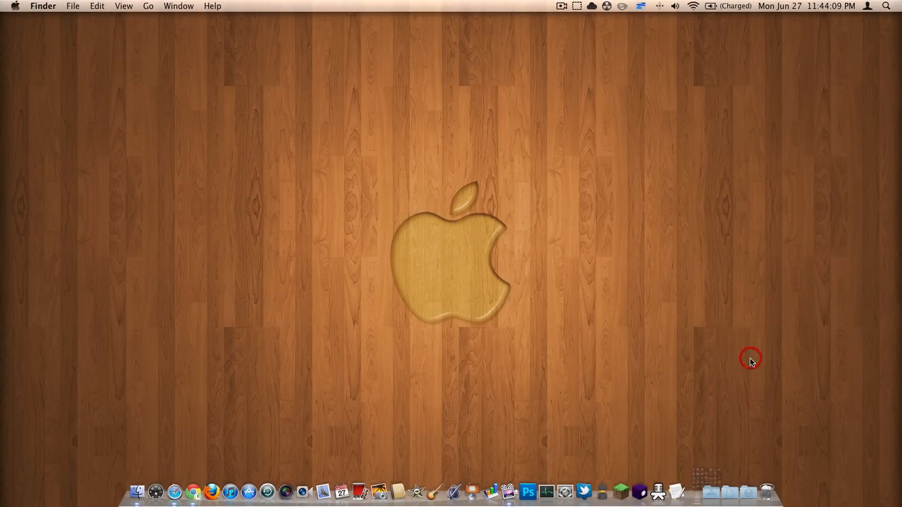
left_click(689, 491)
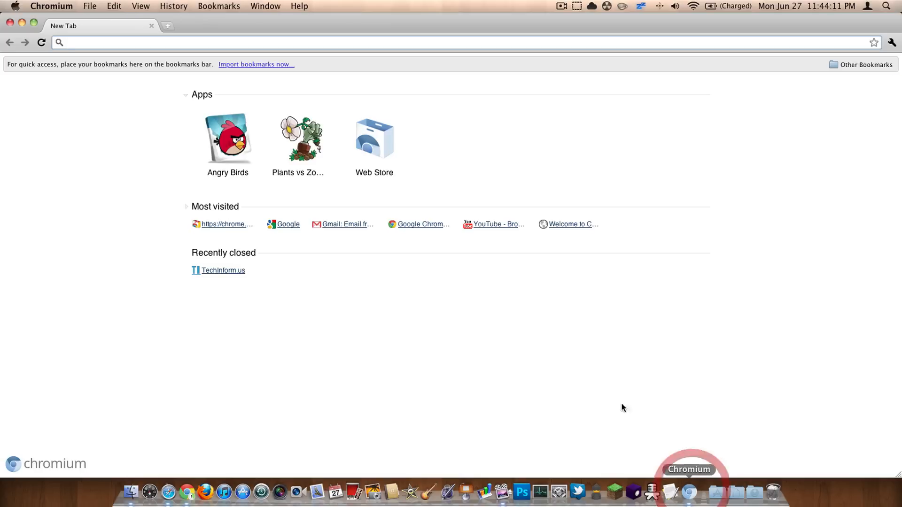
Run Chromium's Check for Updates and acknowledge that 12.0.742.100 is up to date
left_click(51, 7)
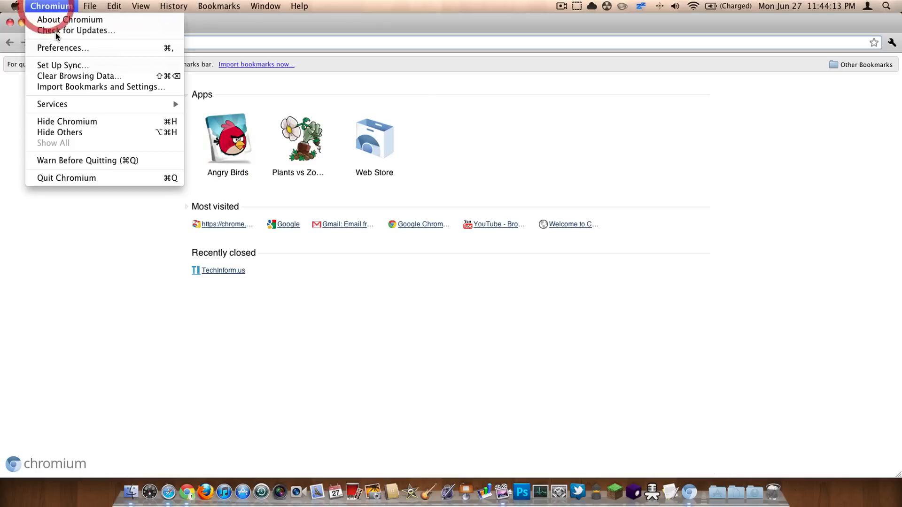
left_click(75, 30)
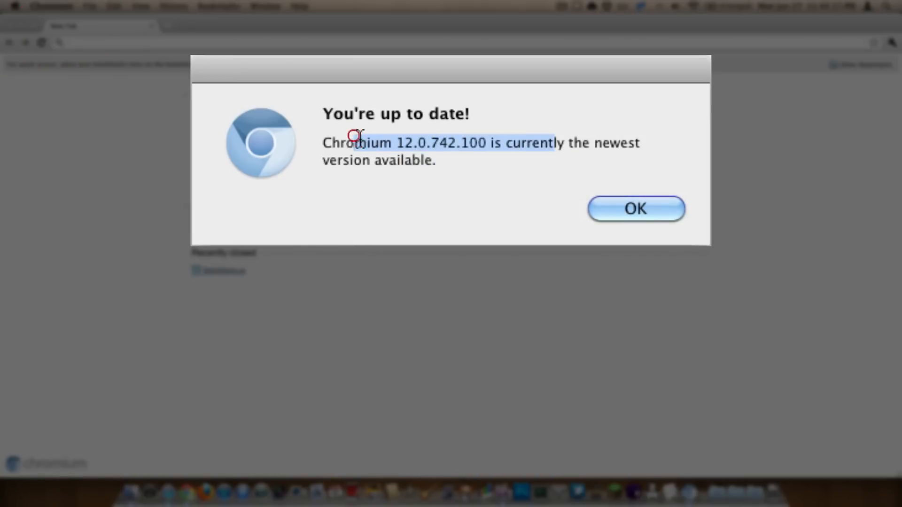
left_click(635, 208)
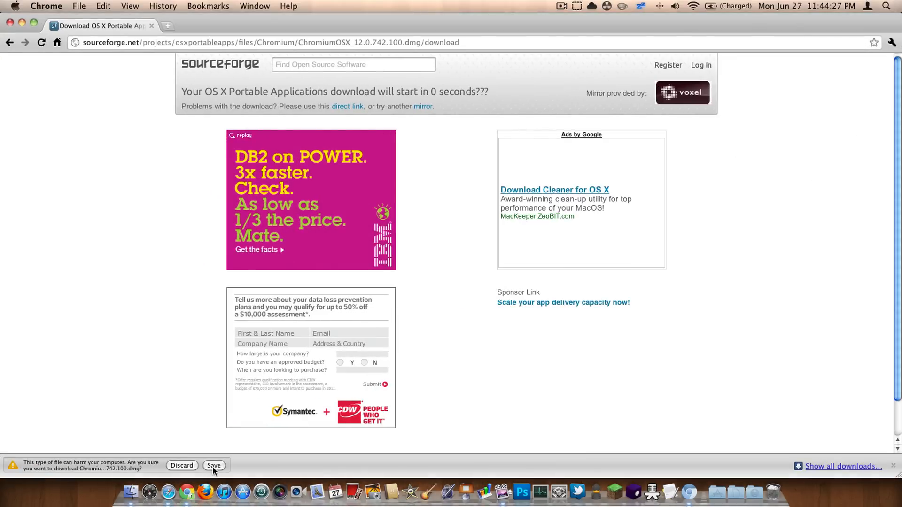
mouse_move(181, 465)
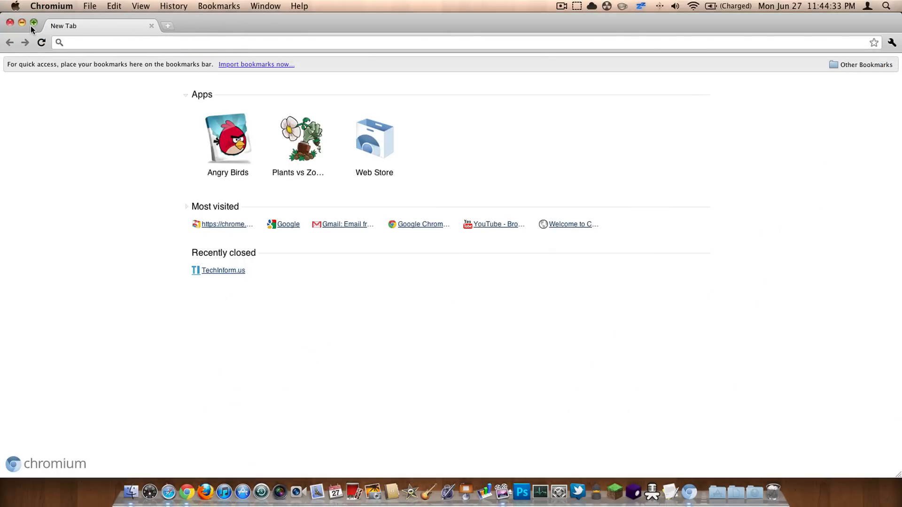
mouse_move(723, 494)
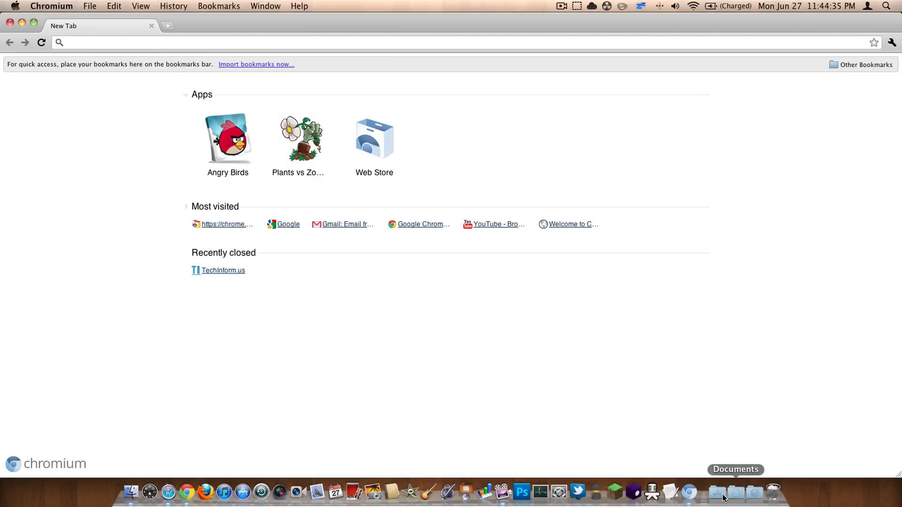
mouse_move(689, 493)
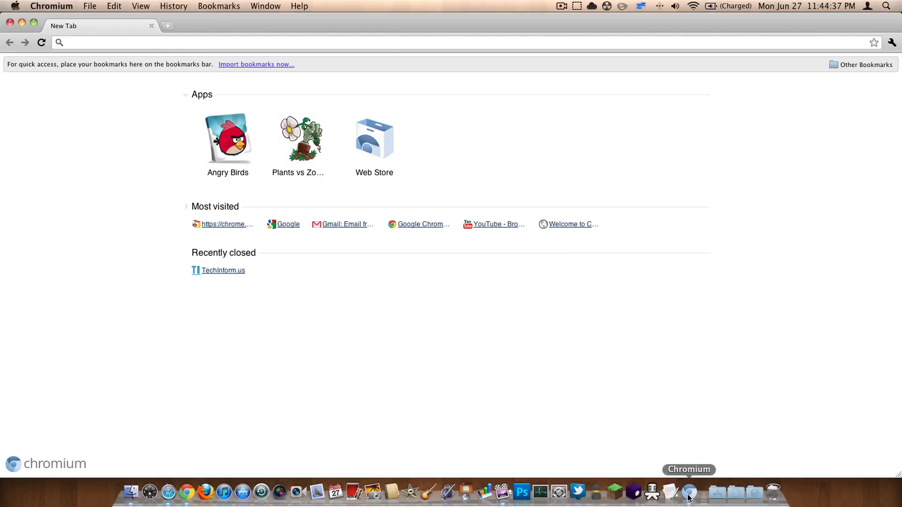
left_click(50, 6)
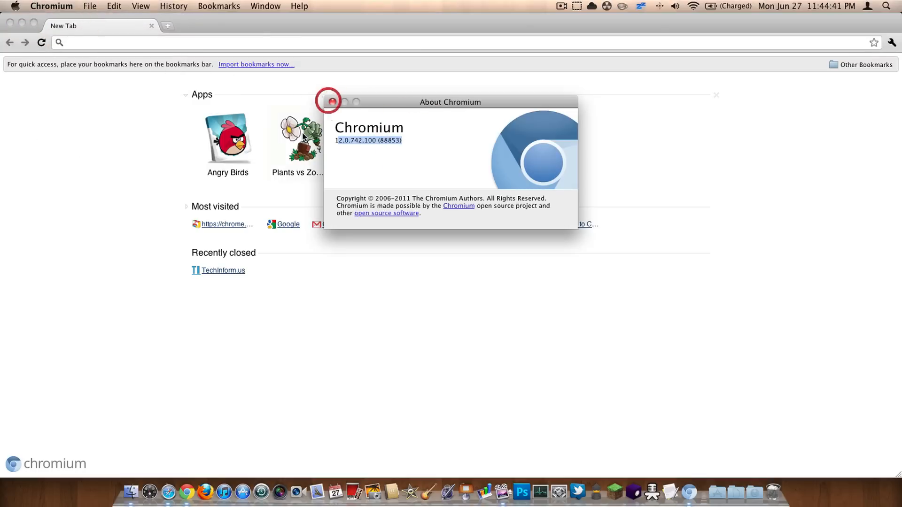
left_click(330, 101)
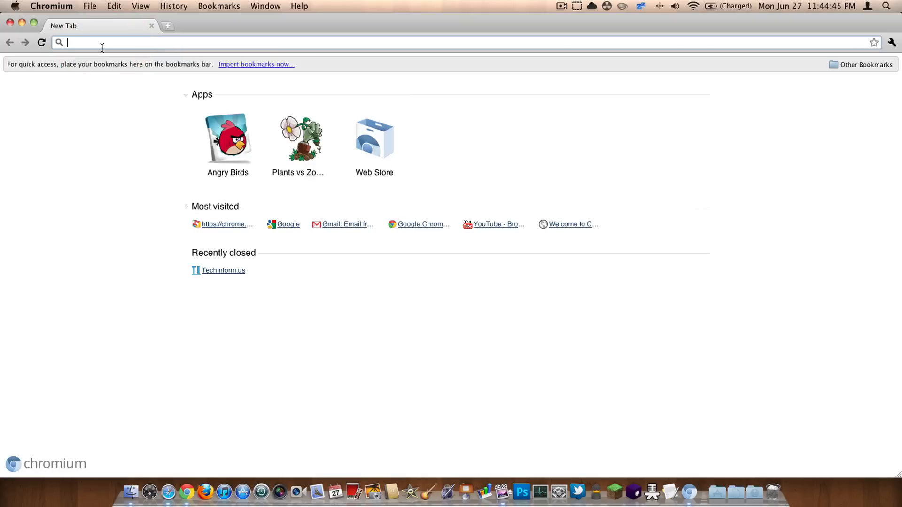
Navigate to techinform.us via the omnibox suggestions
type("www.youtube.com")
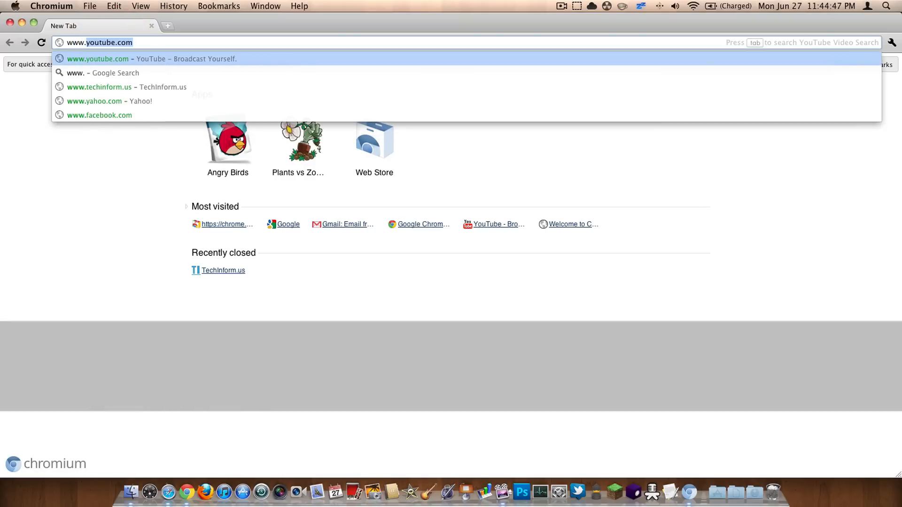
left_click(99, 86)
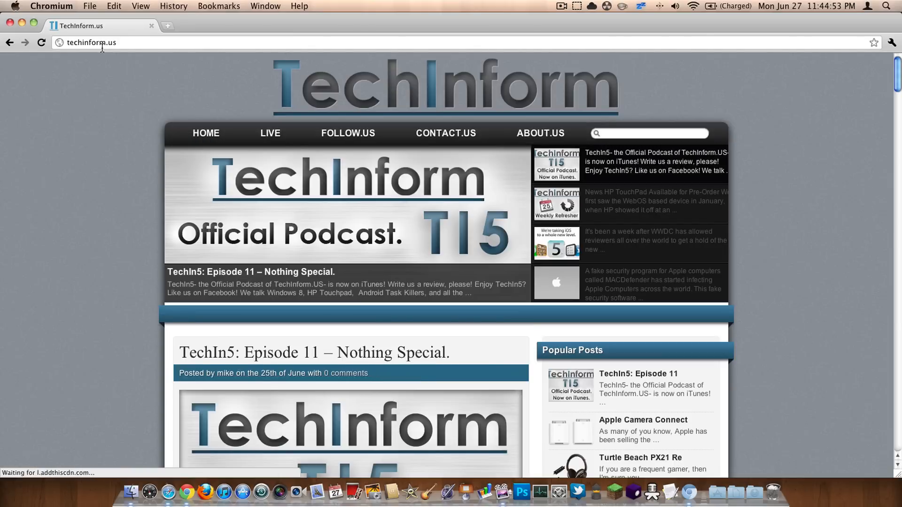
mouse_move(114, 214)
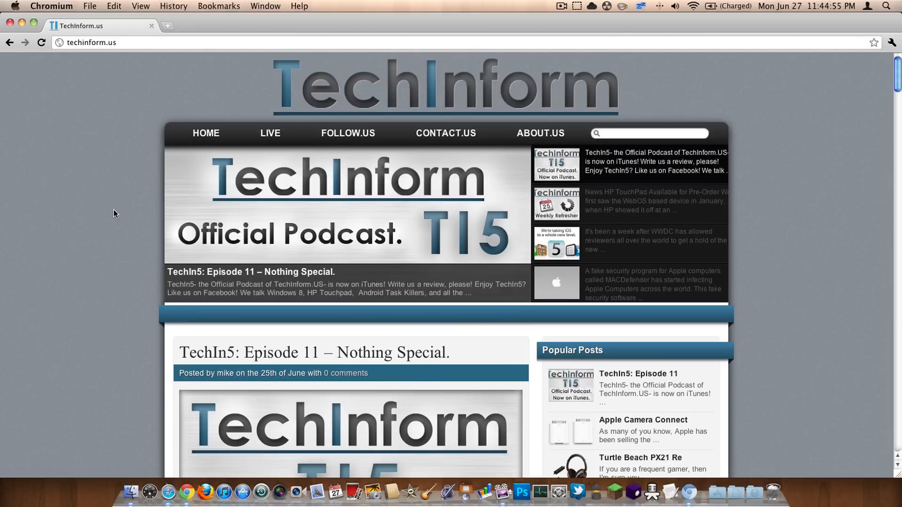
Scroll through the TechInform.us posts, then close the browser window
scroll("down", 3)
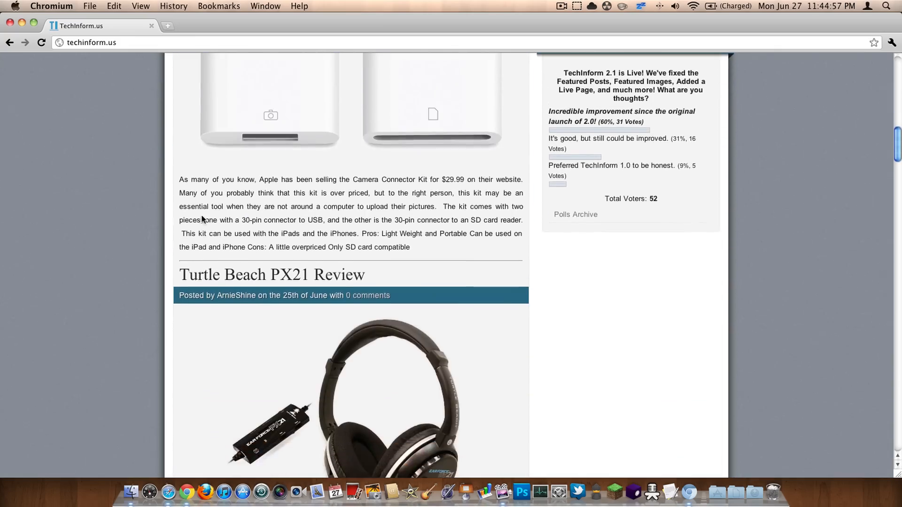
scroll("up", 3)
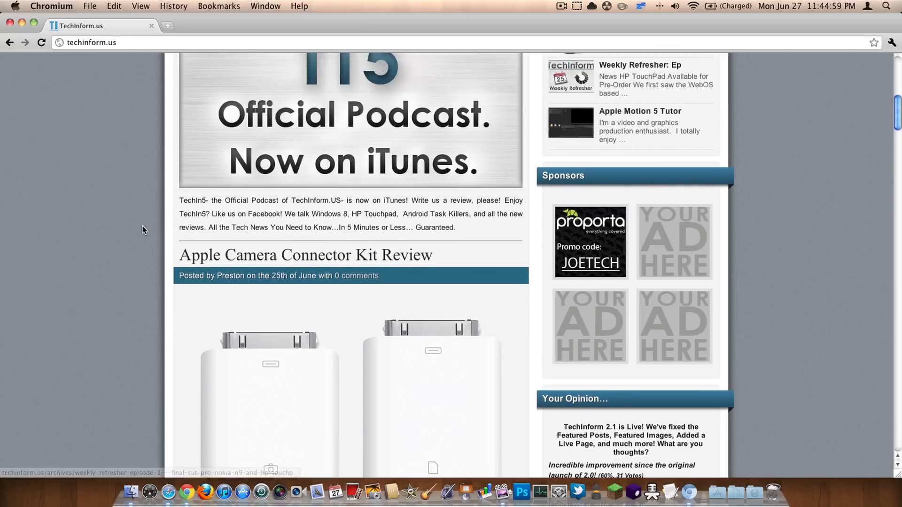
scroll("up", 3)
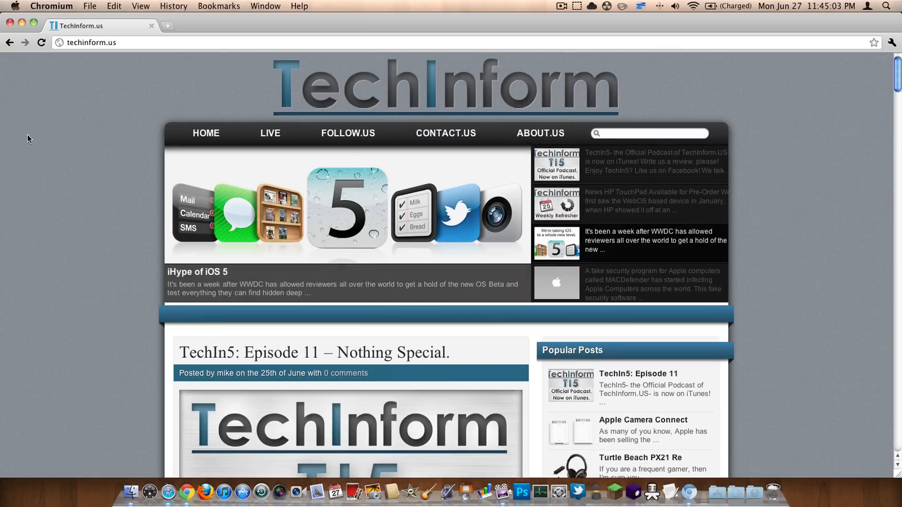
left_click(21, 25)
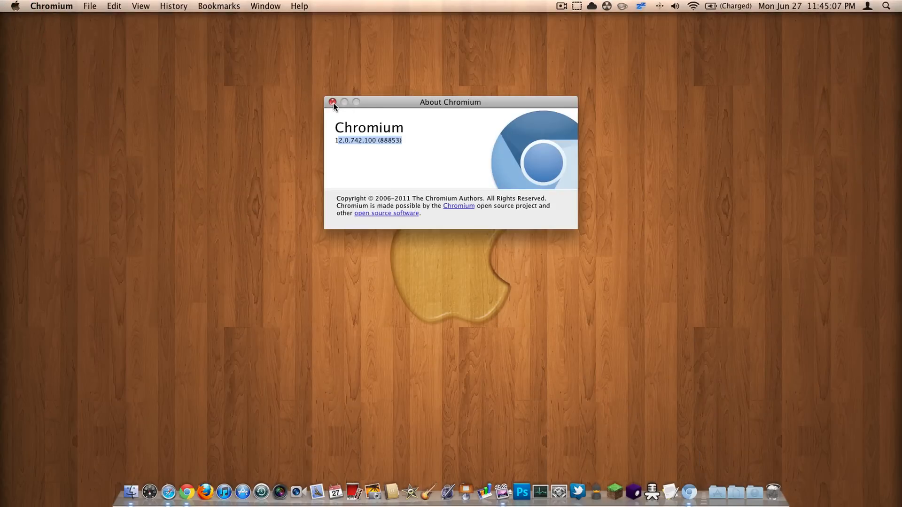
Close the About Chromium window, leaving only the desktop
left_click(333, 101)
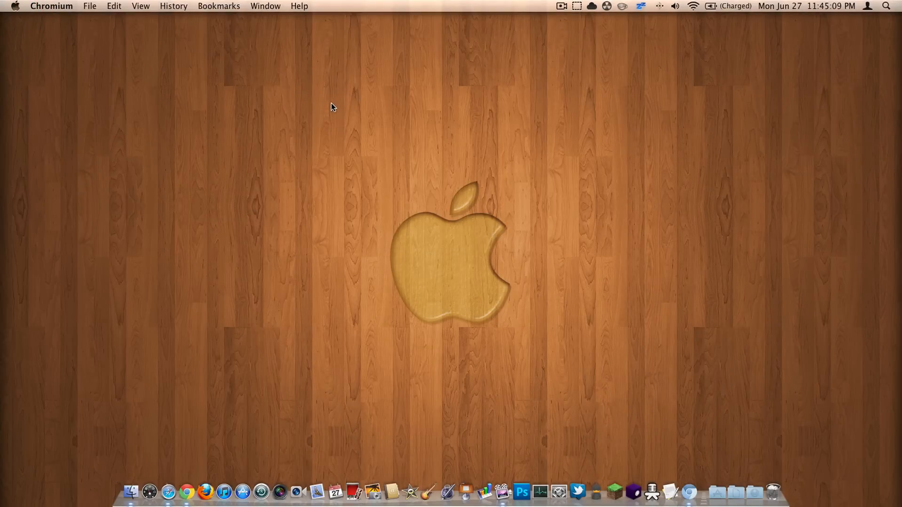